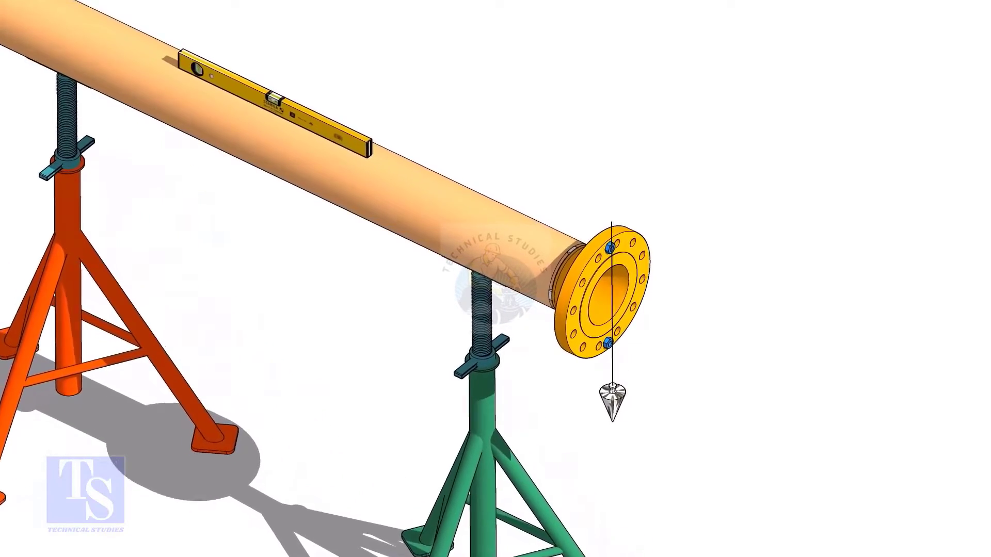
scroll("down", 3)
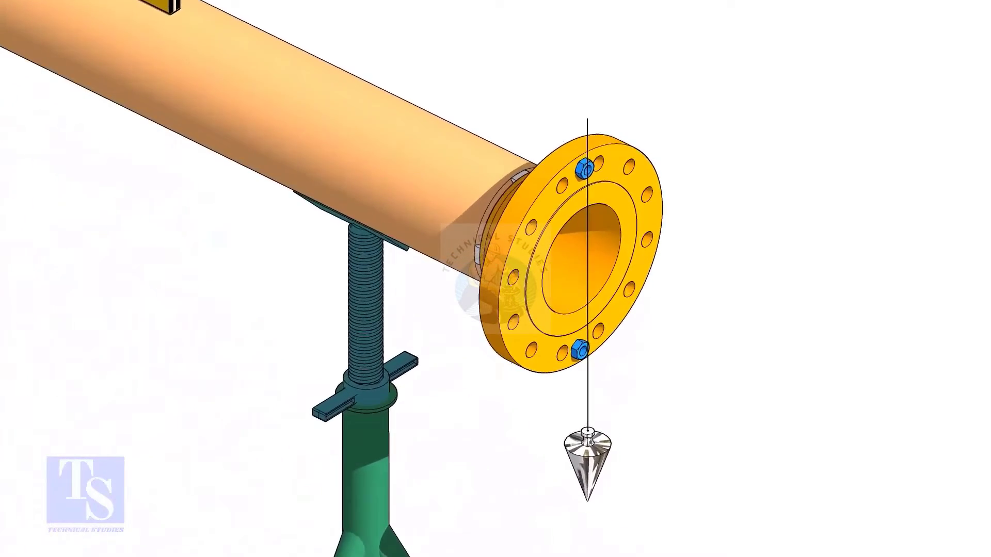